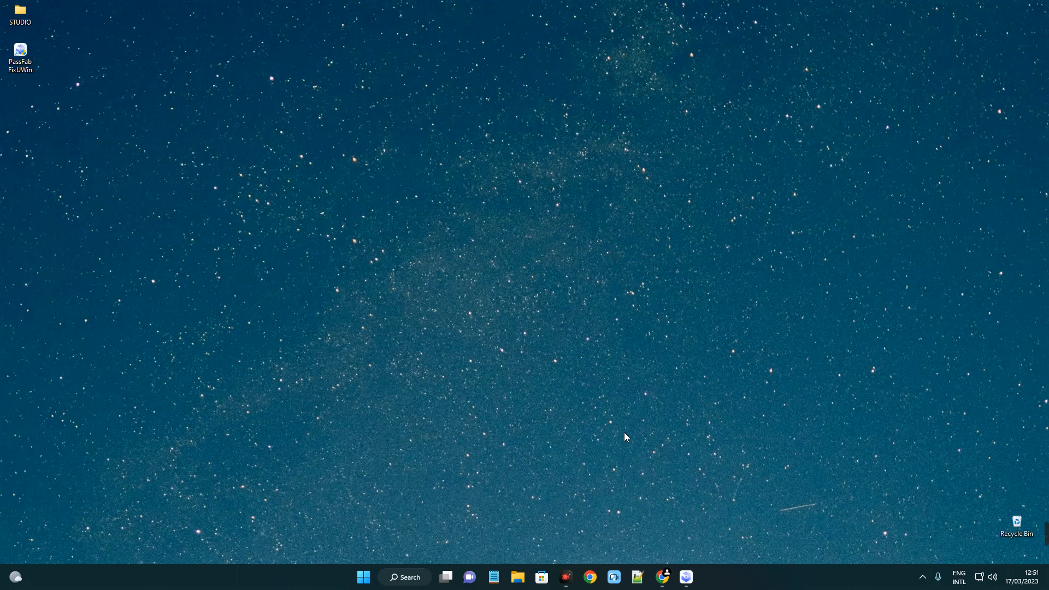
mouse_move(600, 434)
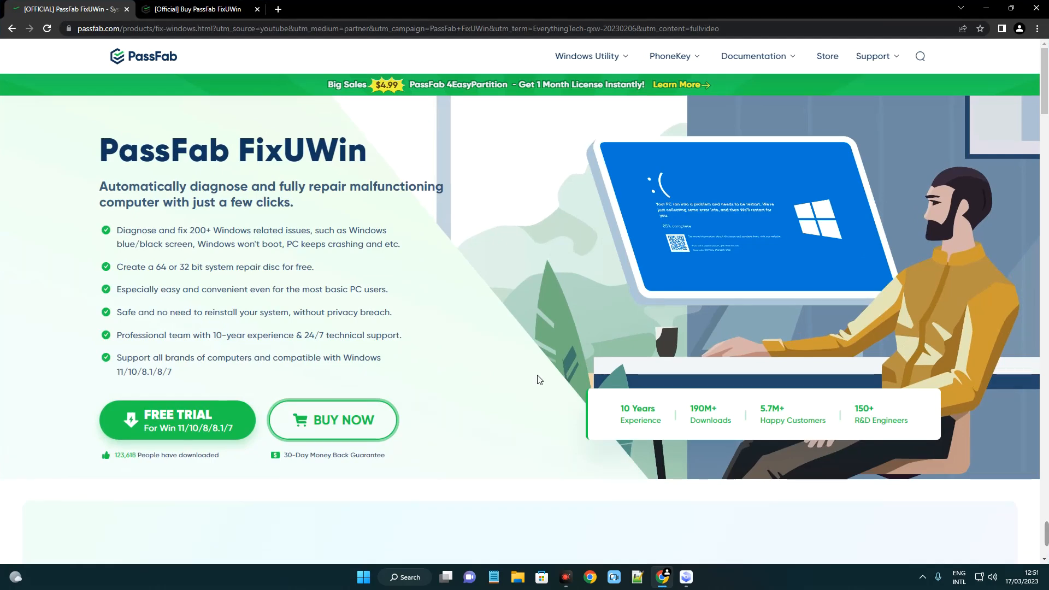
Scroll through the list of repairable Windows problems and back up toward the licence options.
scroll(down, 3)
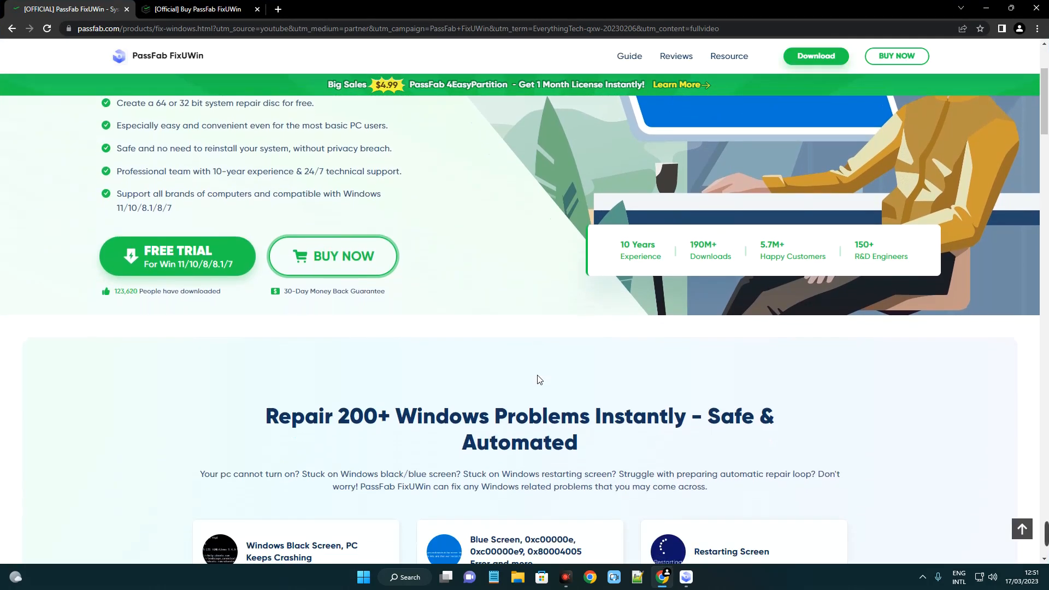
scroll(down, 3)
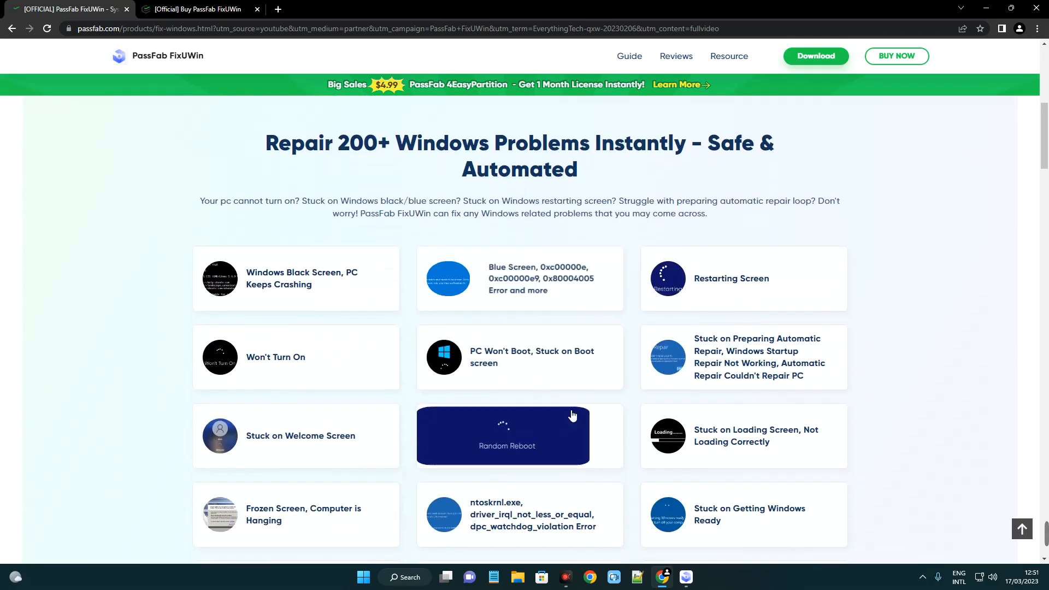
scroll(down, 3)
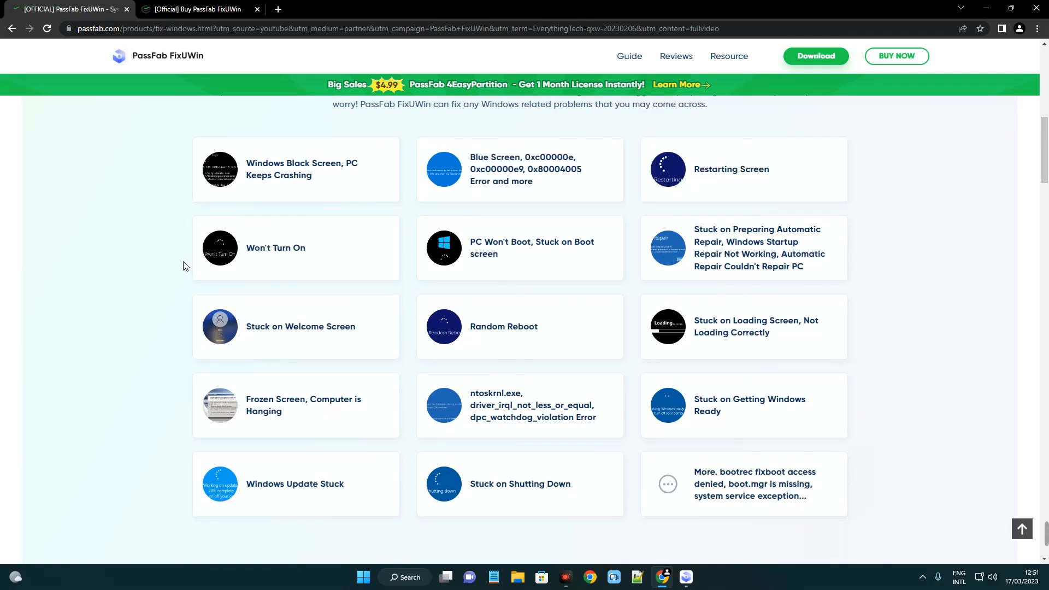
scroll(down, 3)
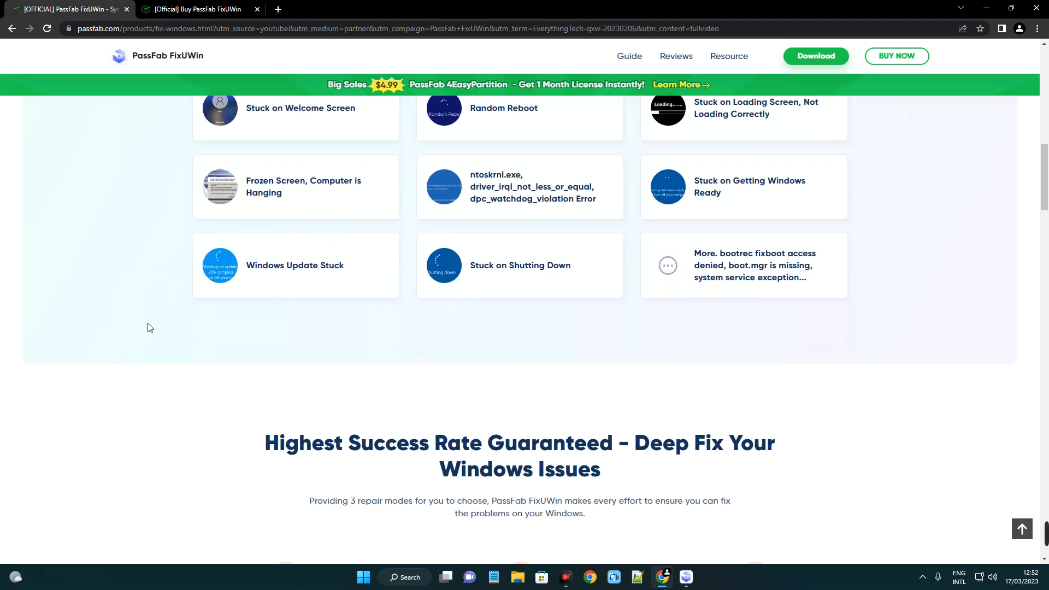
scroll(up, 3)
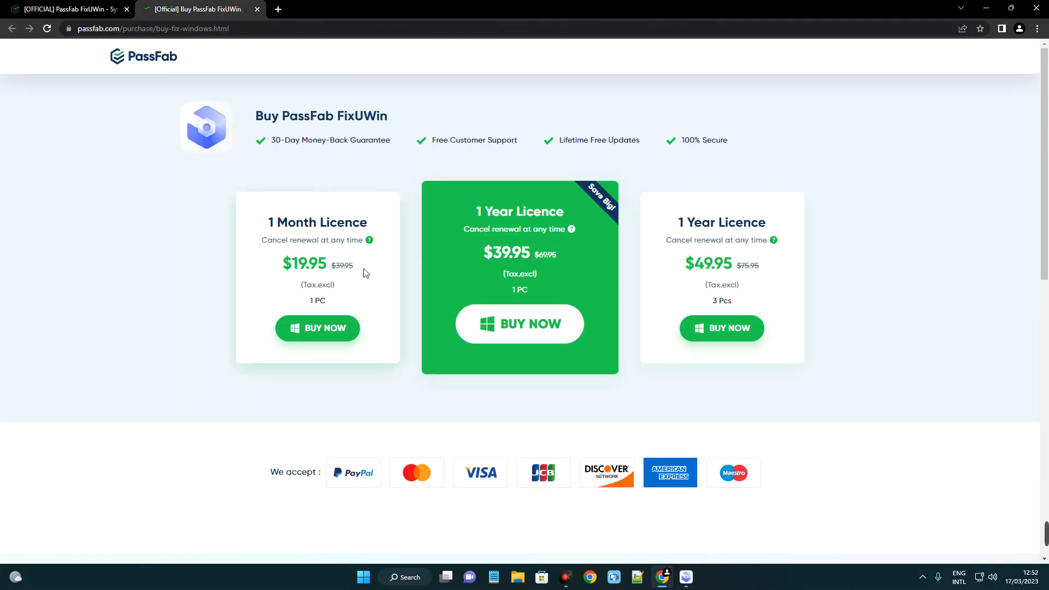
mouse_move(526, 269)
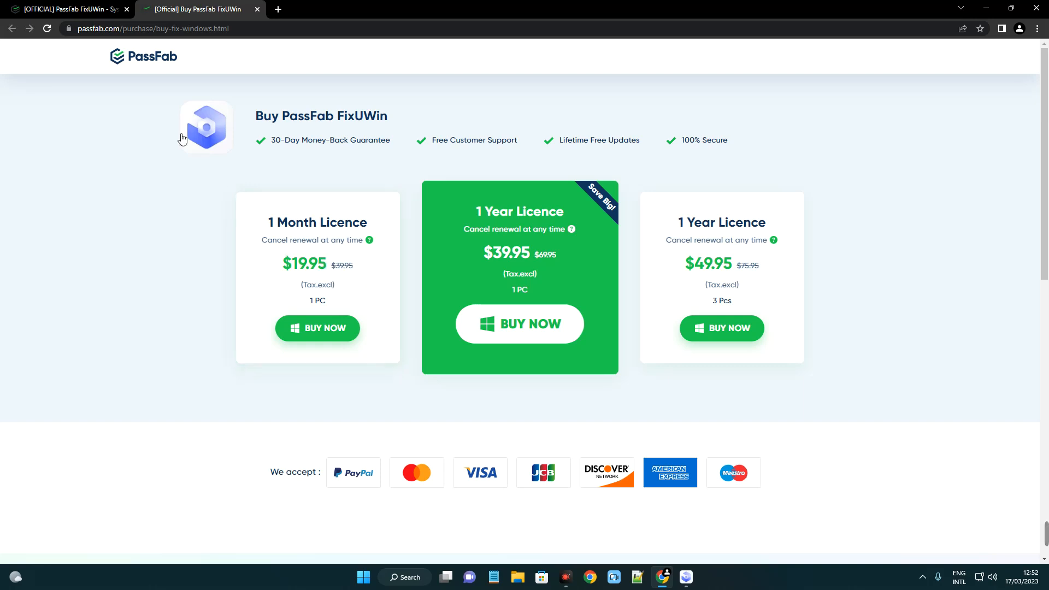
Switch back to the PassFab FixUWin product page from the pricing page.
click(63, 9)
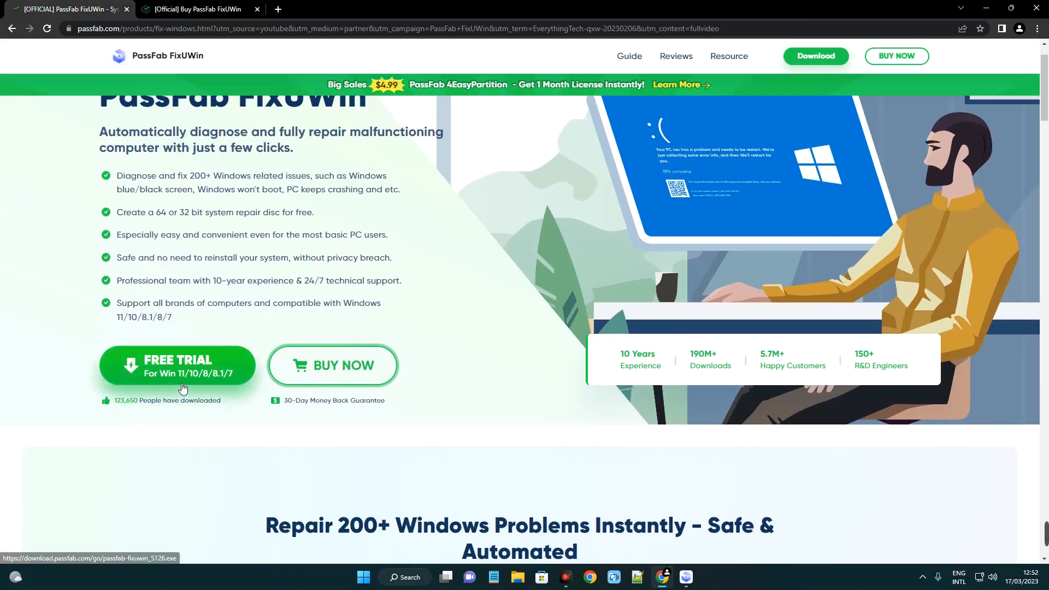
Download the free Windows trial and launch PassFab FixUWin from the taskbar.
click(177, 365)
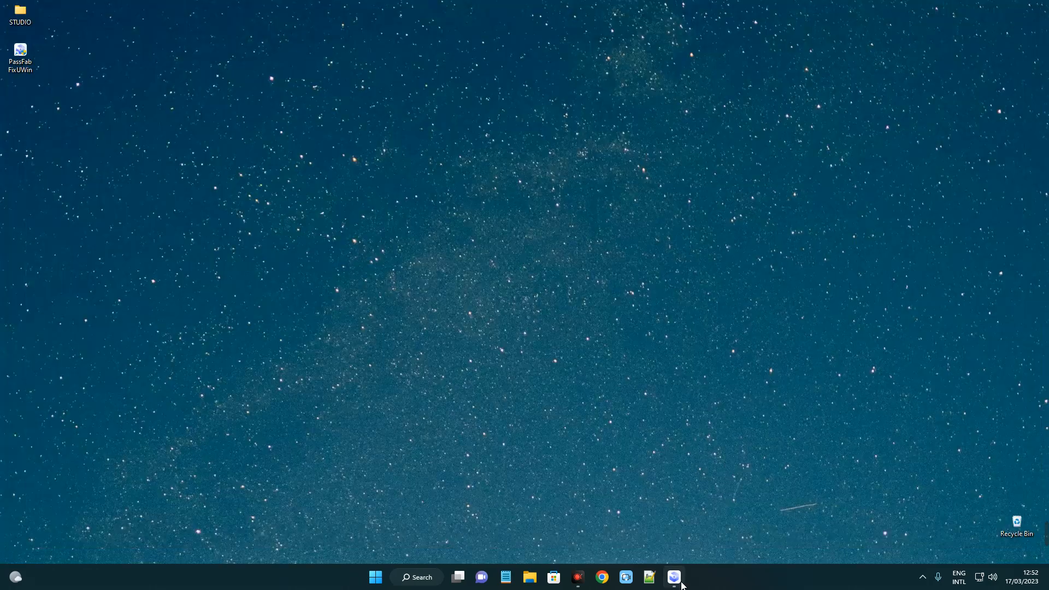
click(674, 576)
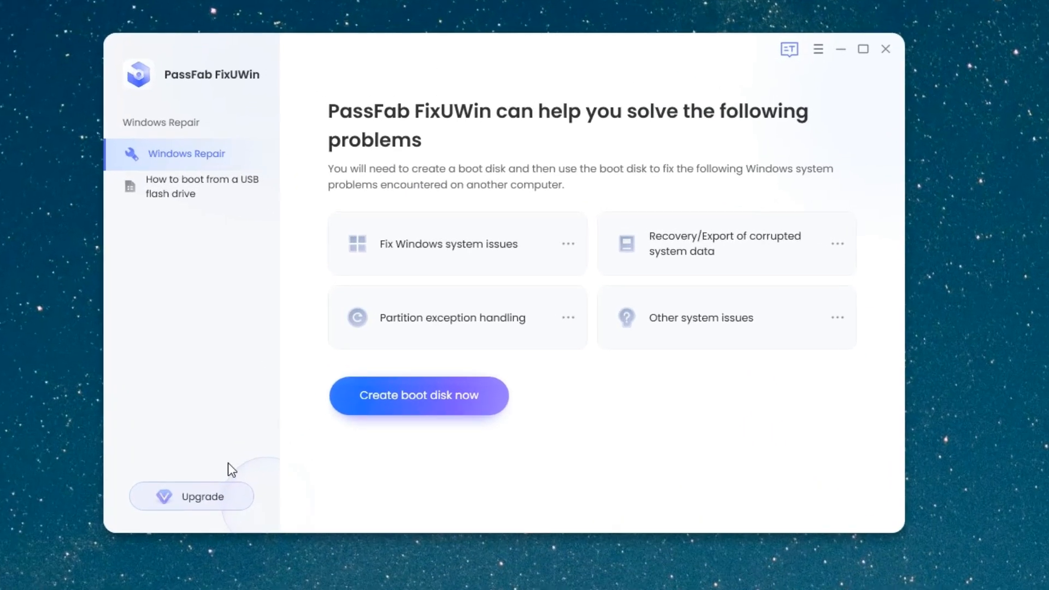
Review trial limits, fill the registration form with e-mail and code, then dismiss it.
click(418, 395)
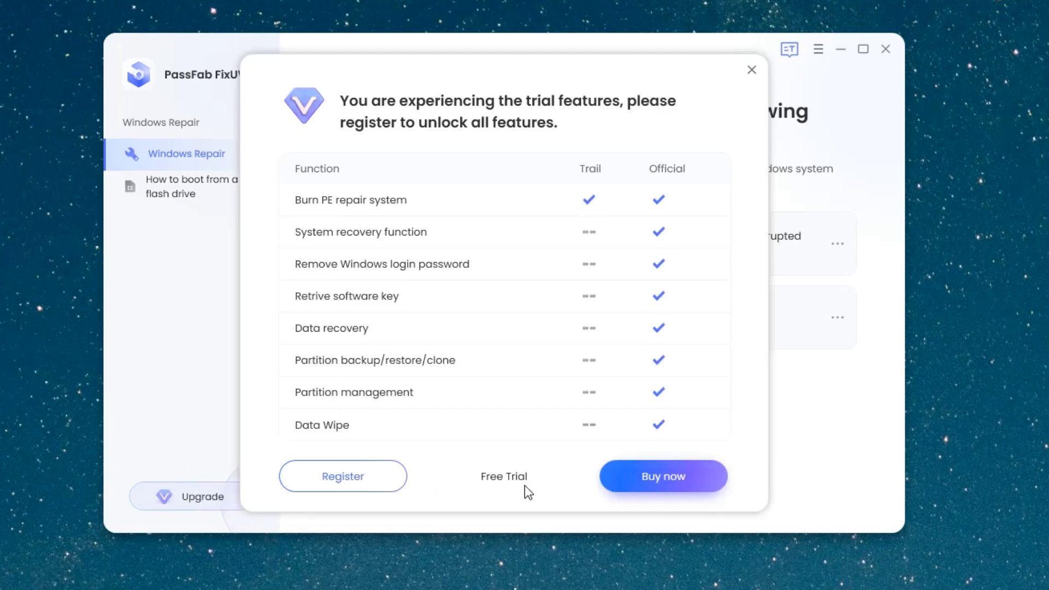
click(342, 475)
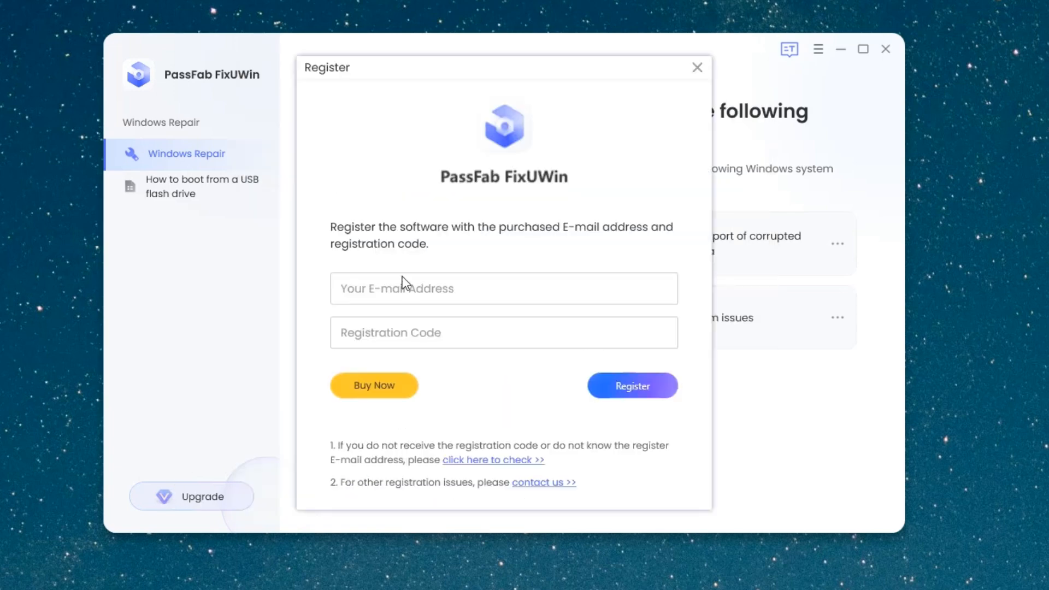
click(503, 332)
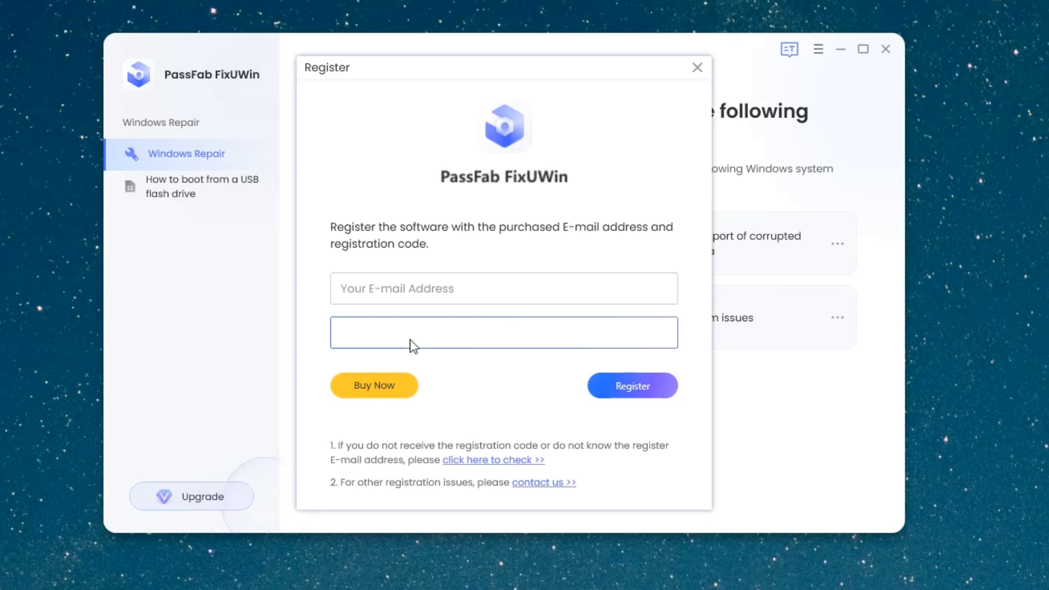
click(696, 67)
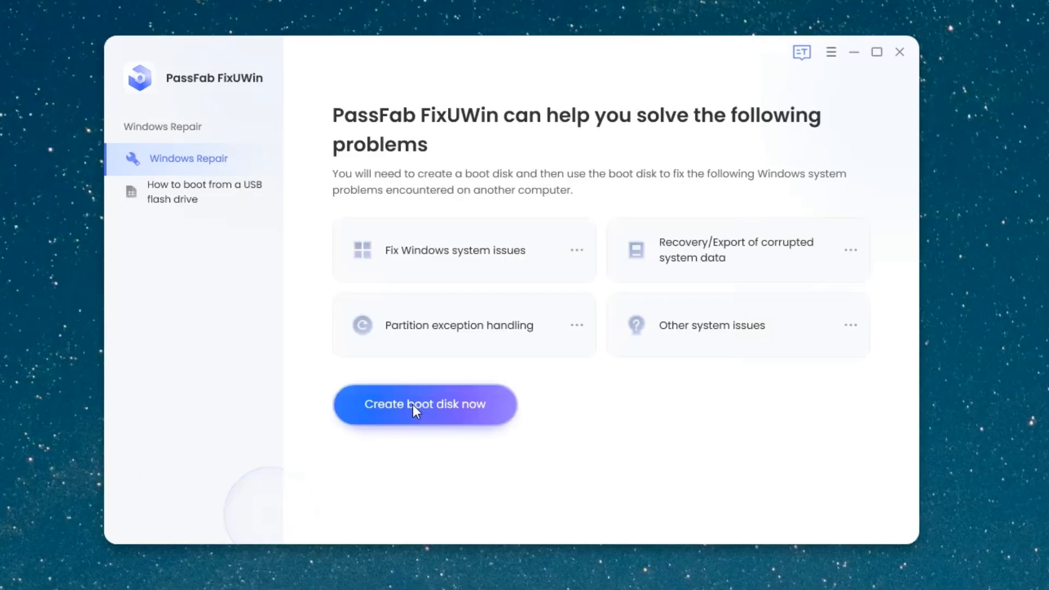
Start boot disk creation with Windows 11 (x64) as the system to fix.
click(425, 404)
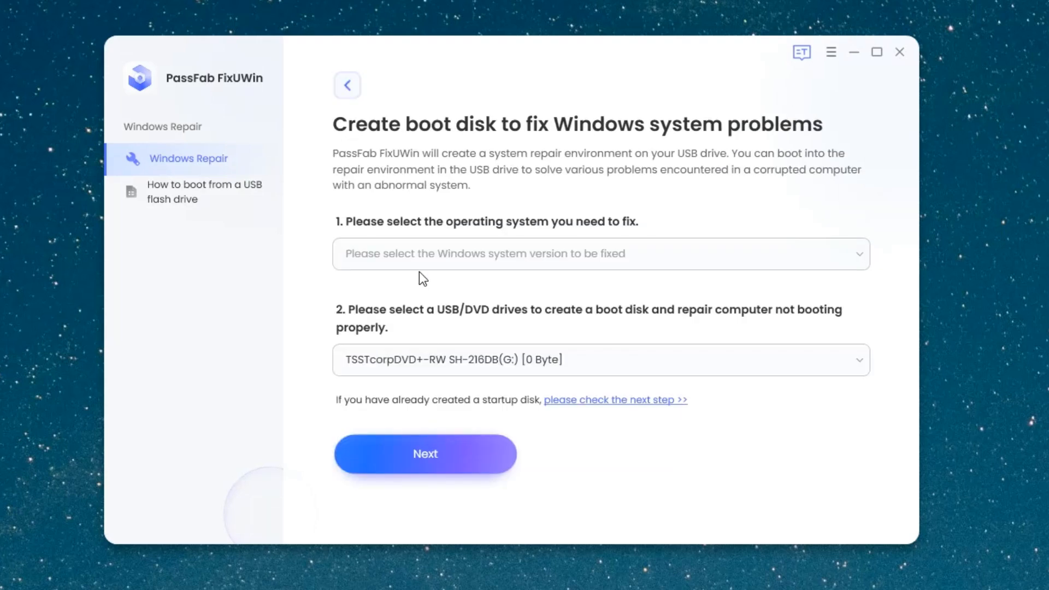
click(598, 252)
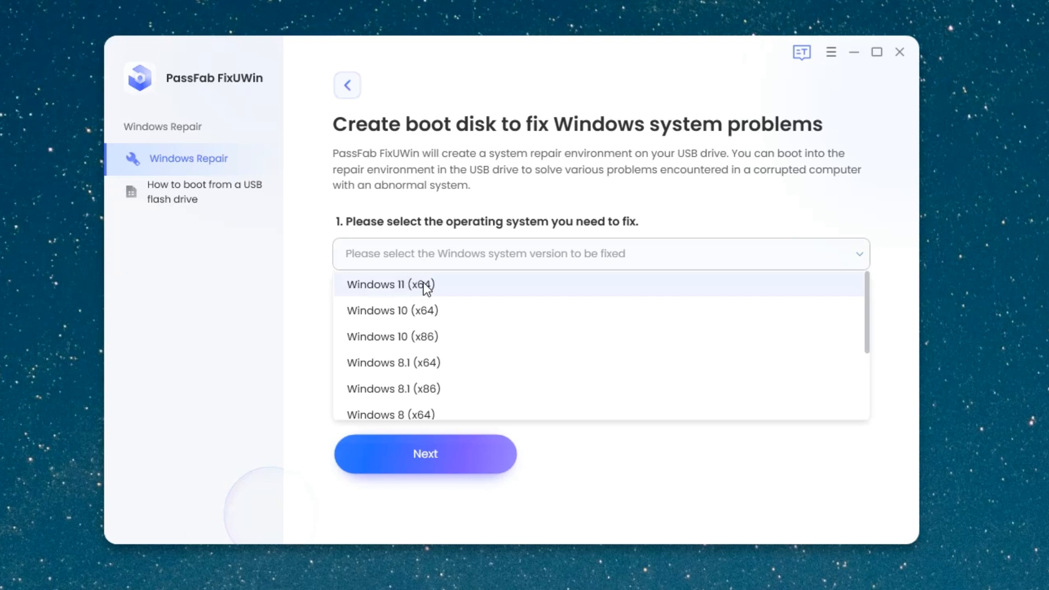
click(391, 284)
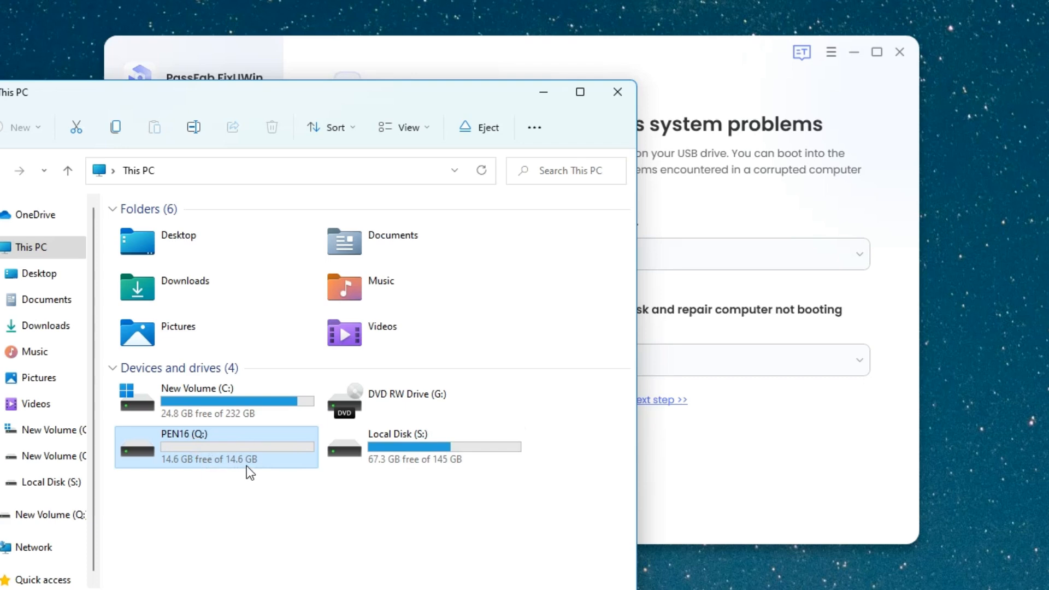
Choose the 14.6 GB VendorCo ProductCode (Q:) USB drive and proceed to the erase warning.
click(138, 170)
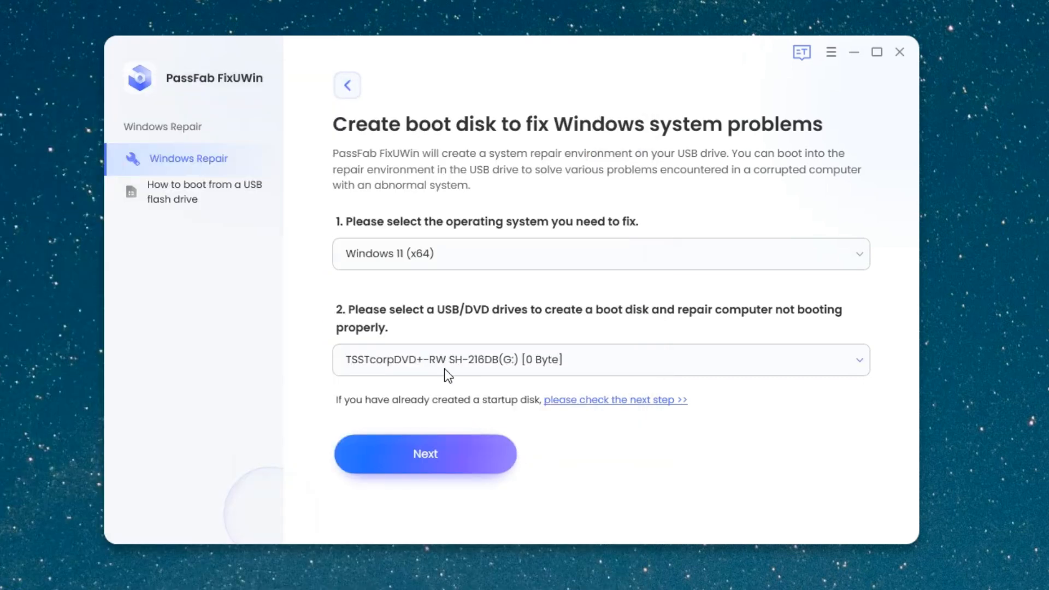
click(599, 360)
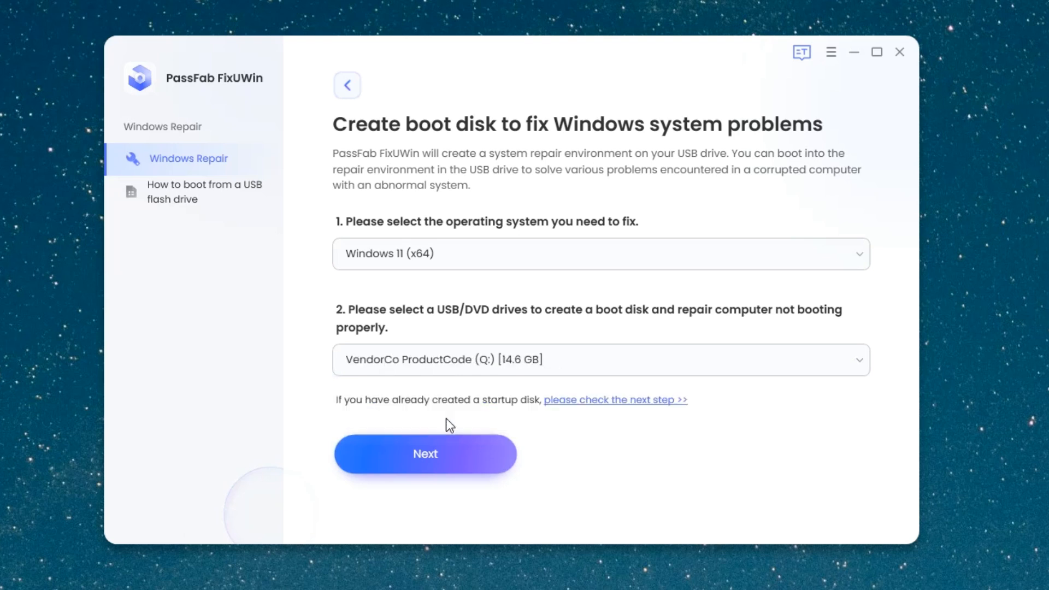
click(425, 454)
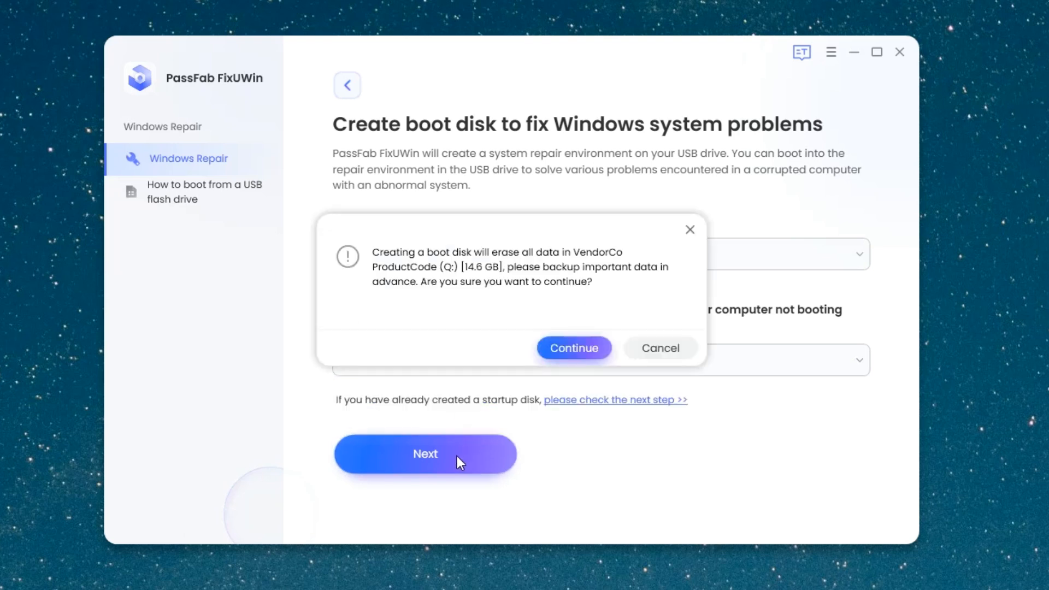
mouse_move(573, 347)
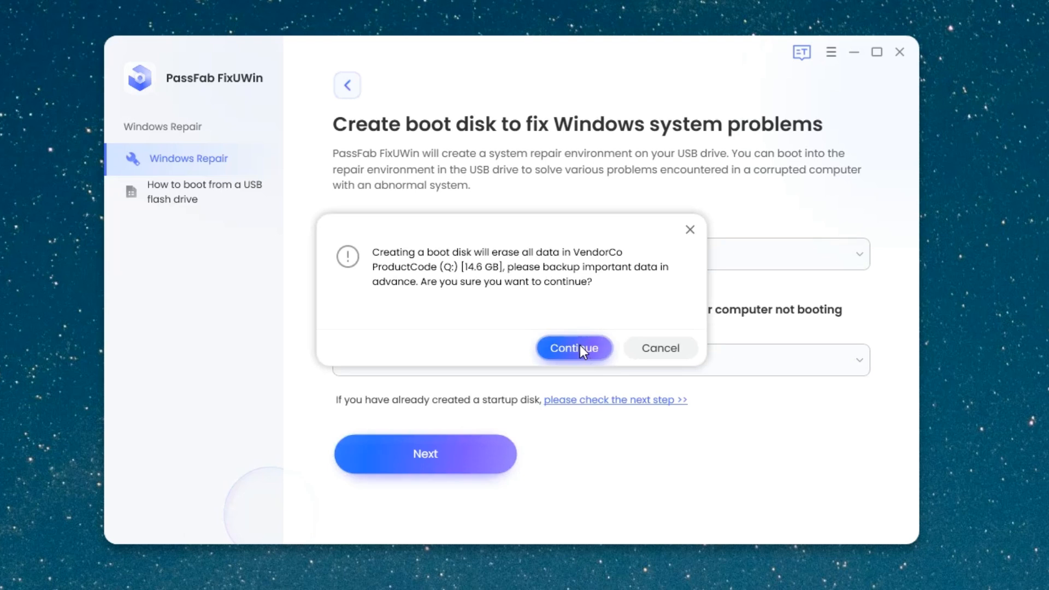
Accept erasing the USB drive so the repair environment ISO download begins.
click(574, 347)
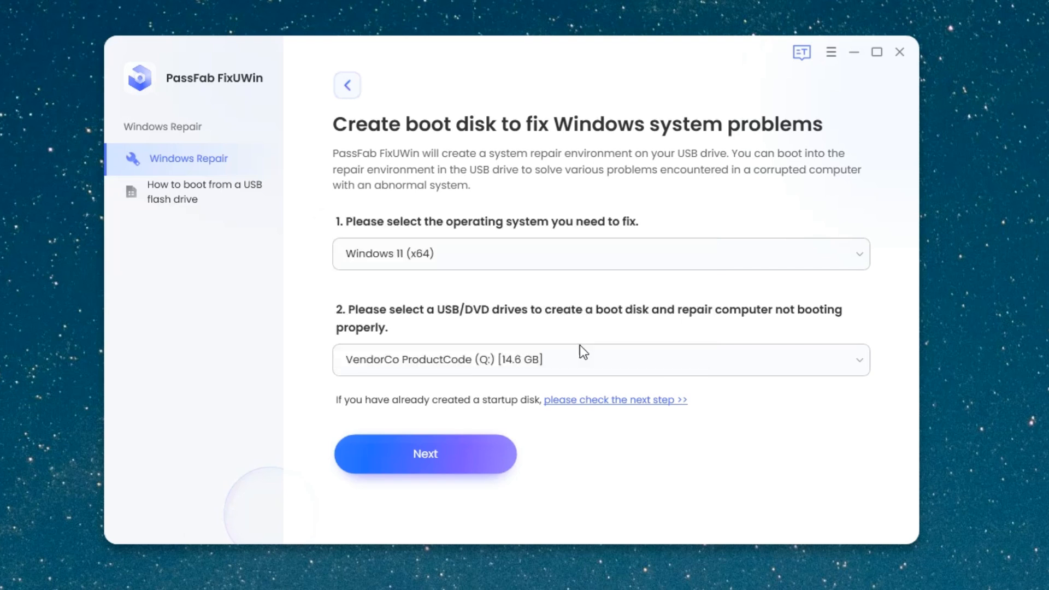
click(425, 453)
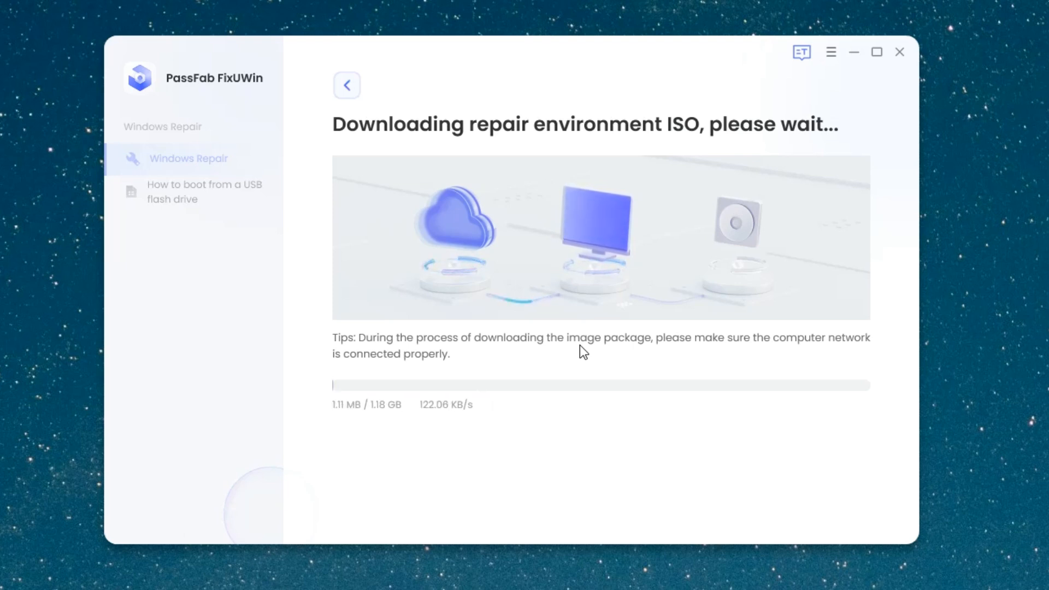
mouse_move(569, 382)
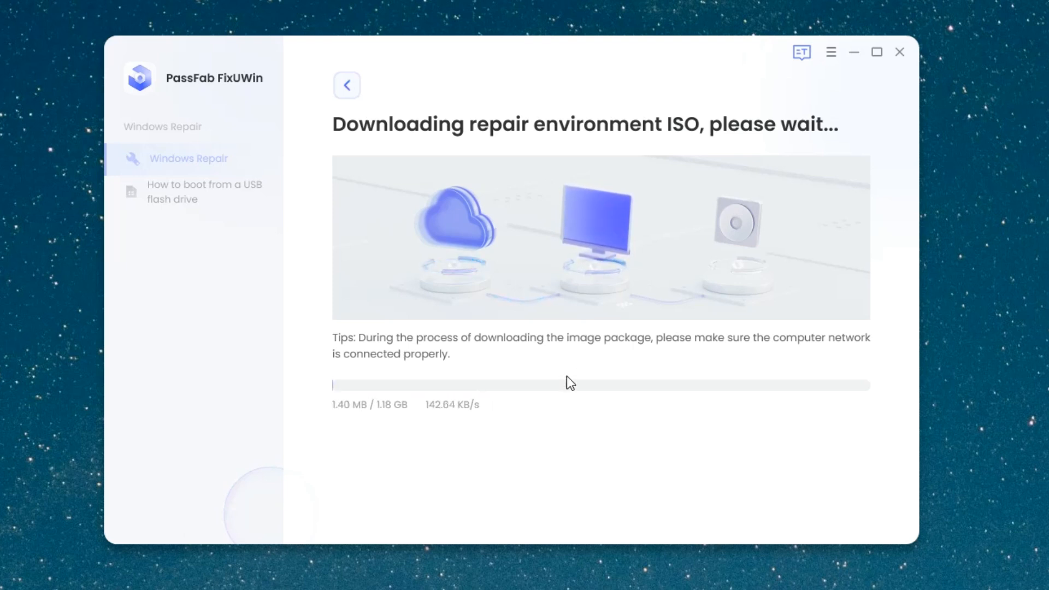
mouse_move(387, 418)
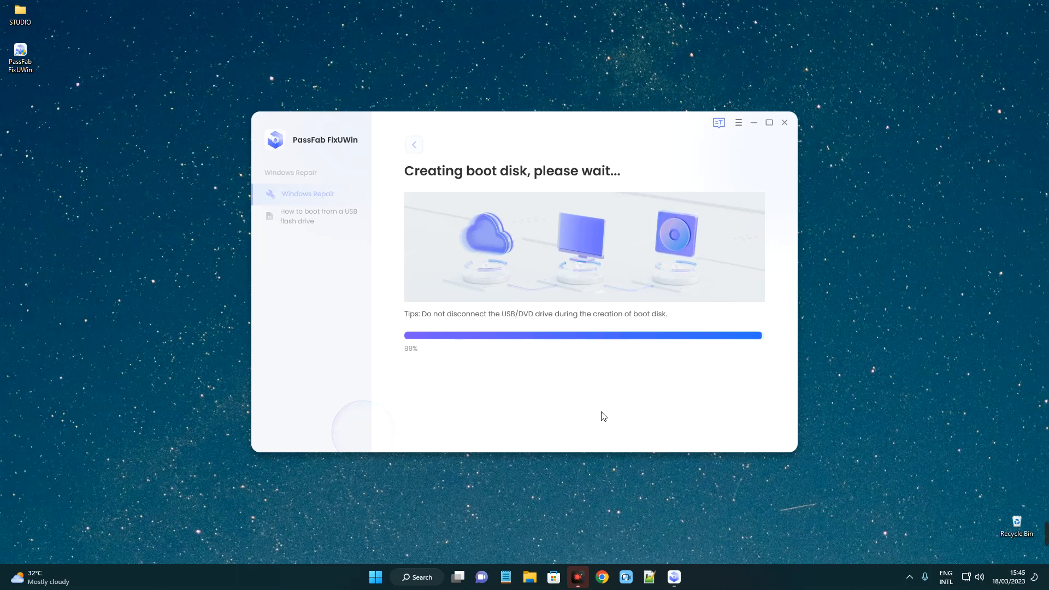
mouse_move(393, 437)
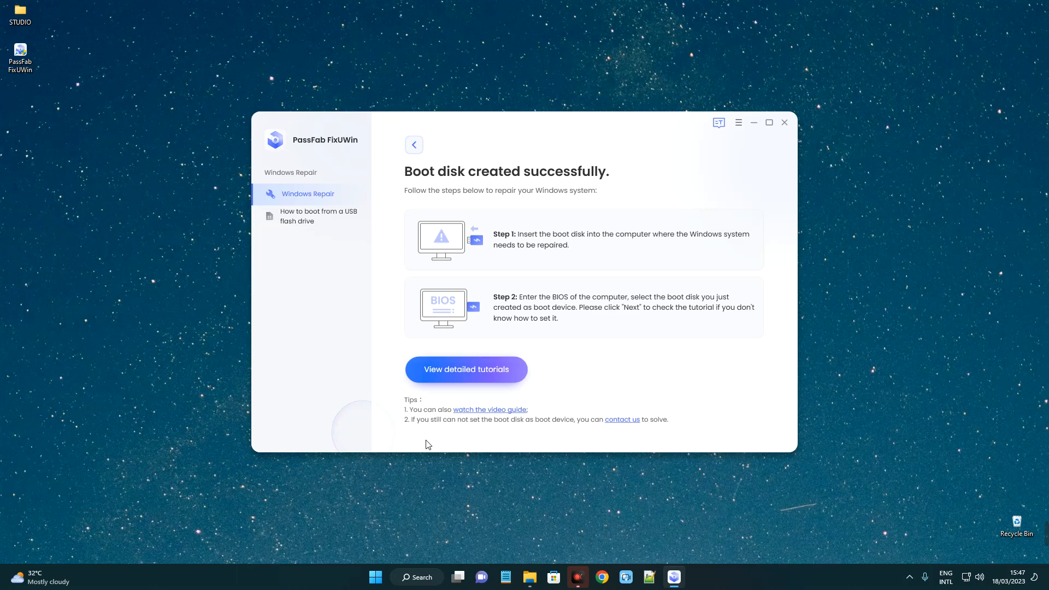
mouse_move(470, 437)
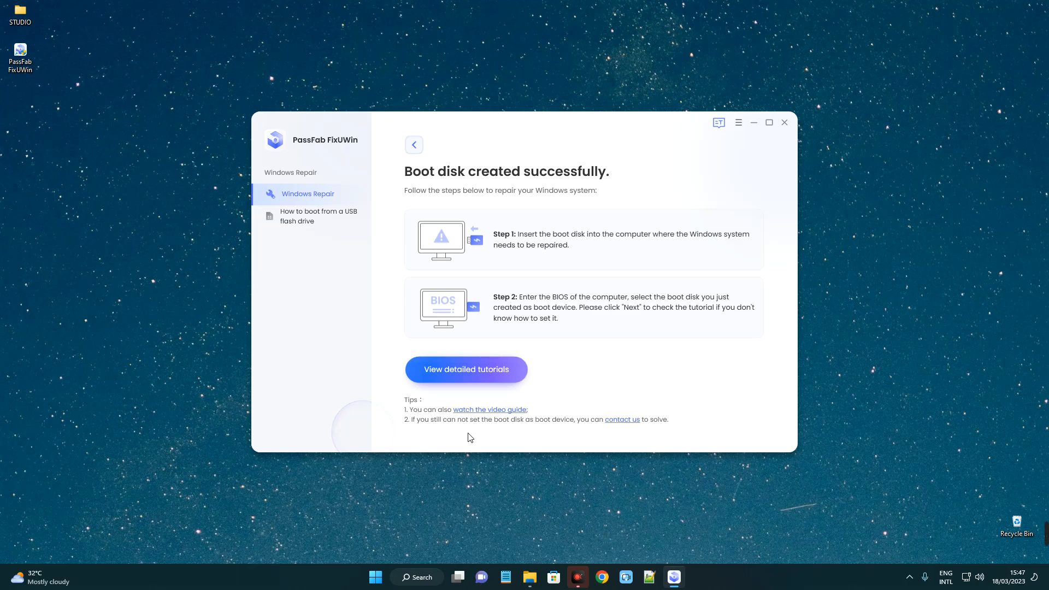
mouse_move(605, 347)
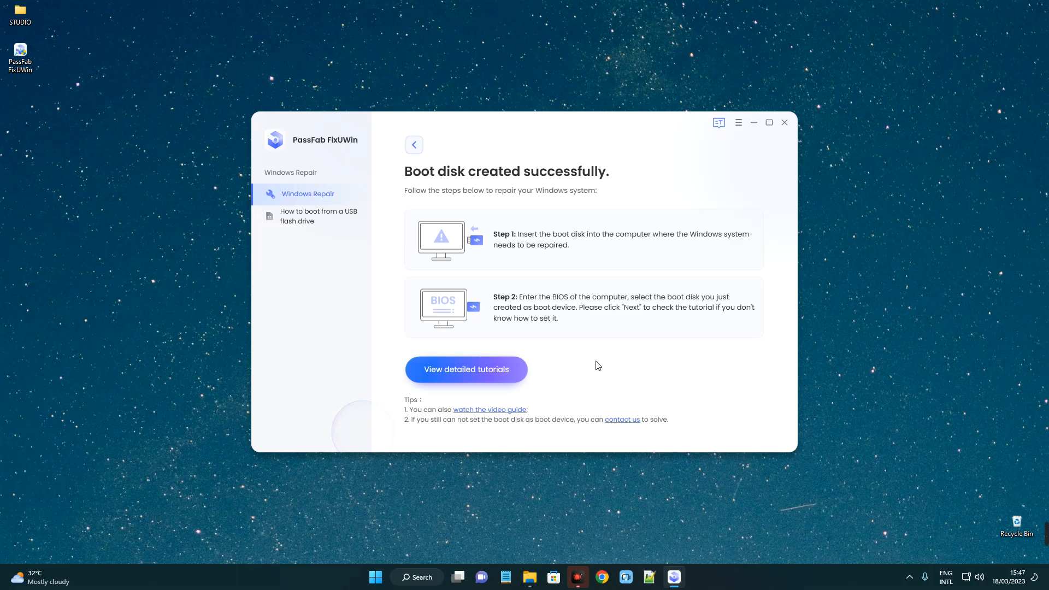
mouse_move(816, 178)
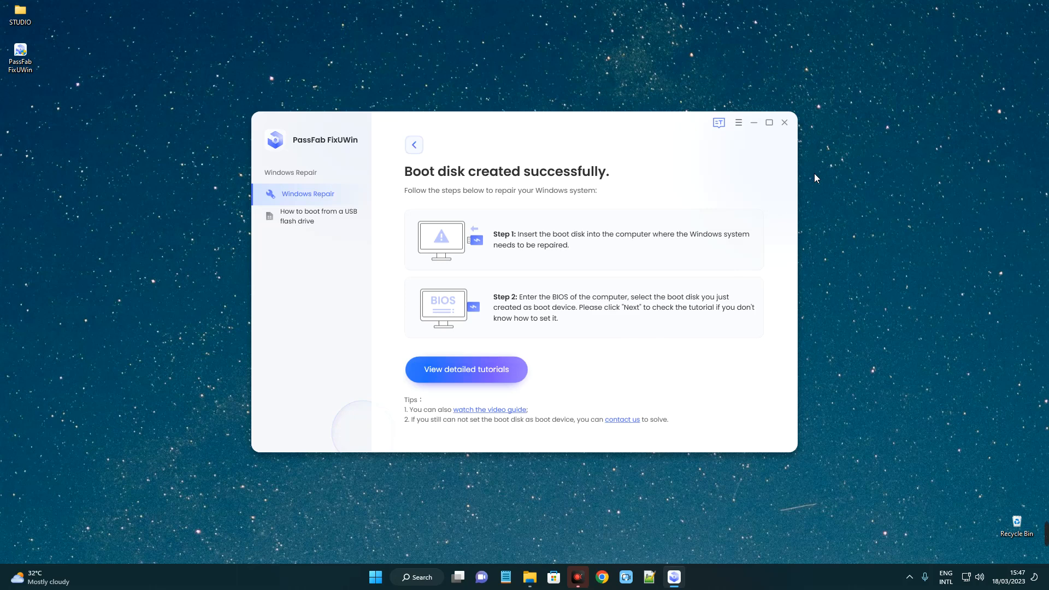
Acknowledge the 'Boot disk created successfully' screen with its booting instructions.
click(784, 122)
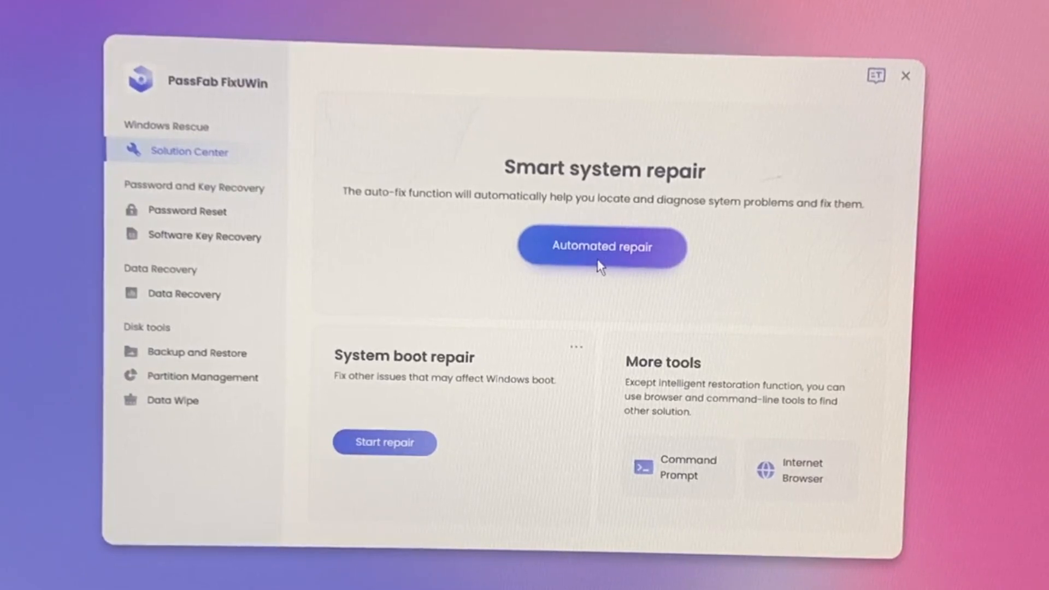
Run Automated repair on the Local disk (D:) partition until boot files are rebuilt.
click(601, 246)
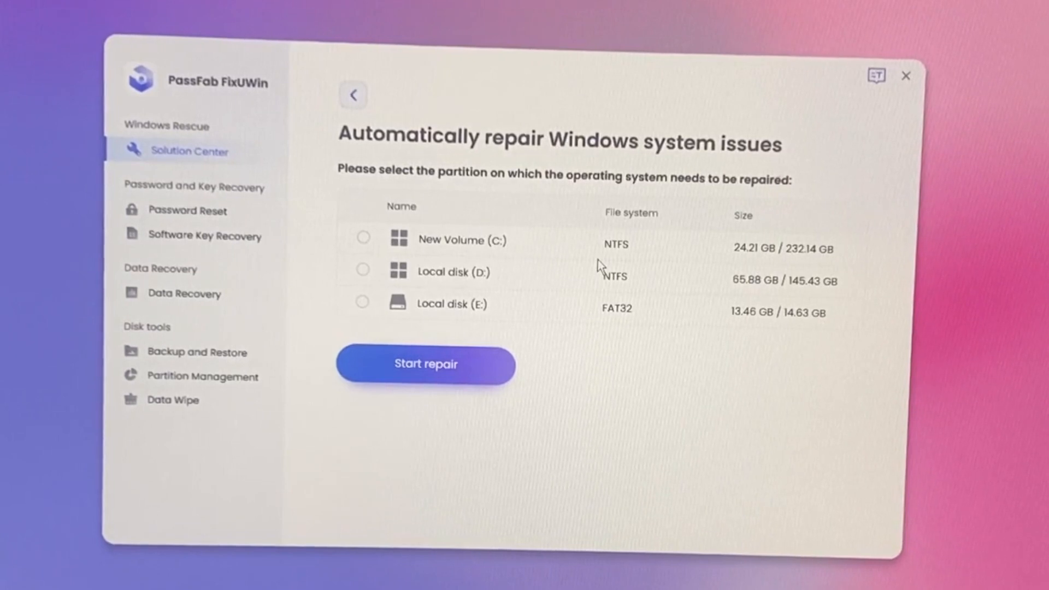
click(363, 270)
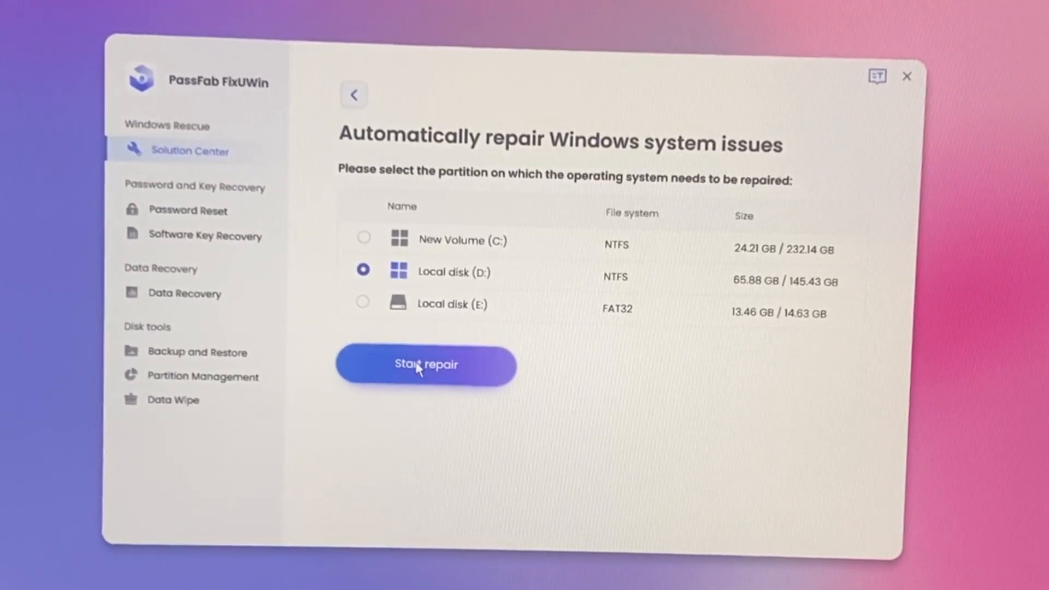
click(426, 365)
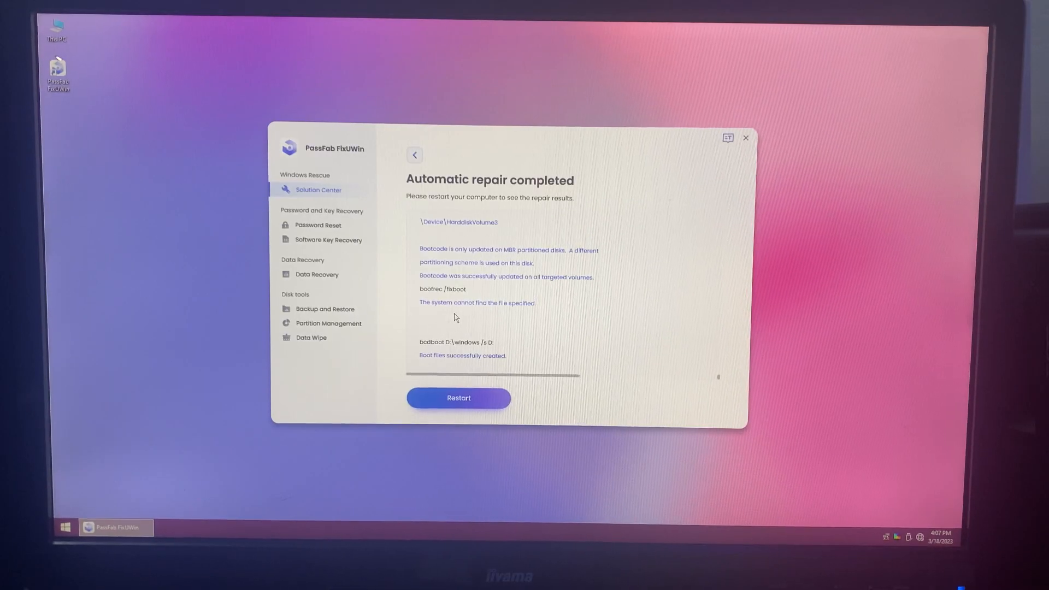
Restart the computer and confirm, rebooting to the Dell startup logo.
click(458, 398)
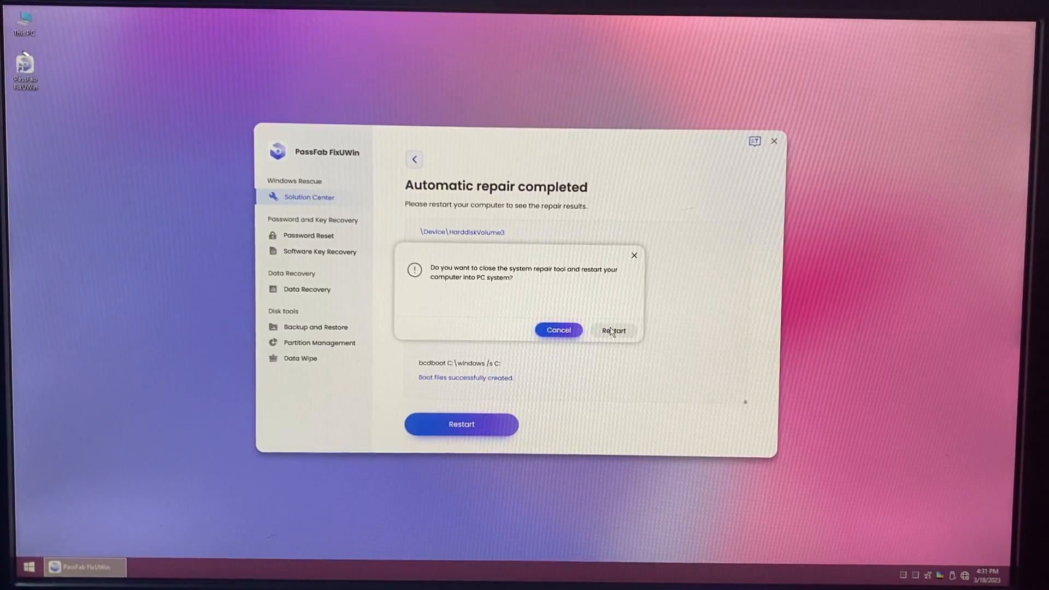
click(613, 330)
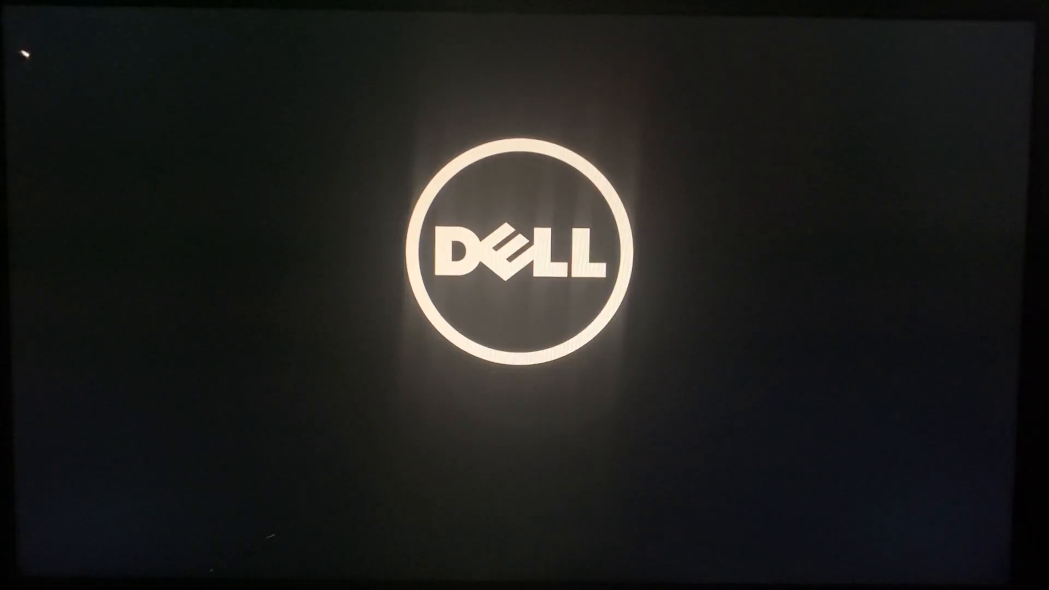